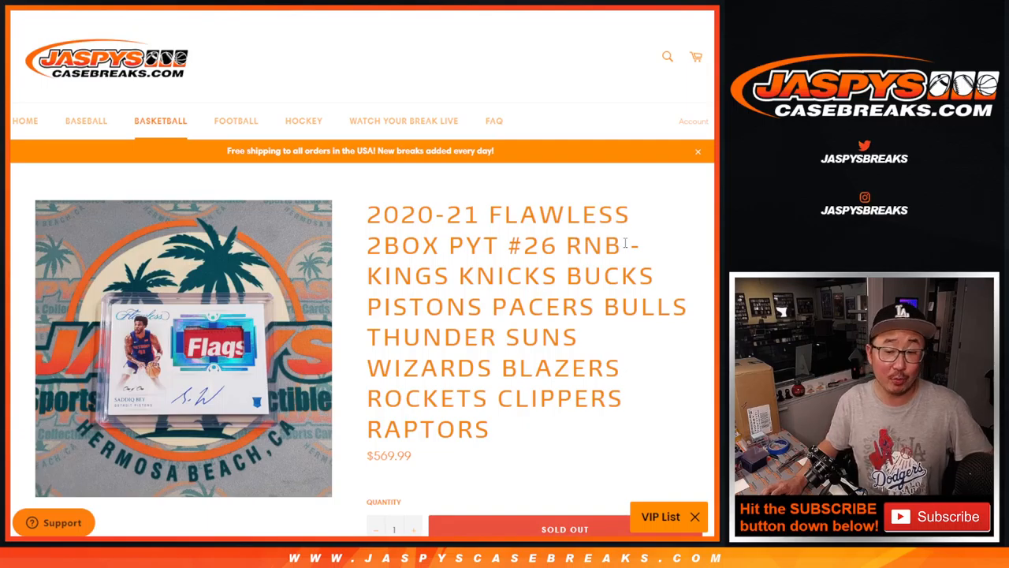
Shuffle the ten participant names repeatedly to a final random order, then return to the form for digits 0–9
{"action": "left_click_drag", "start_coordinate": [366, 274], "coordinate": [460, 369]}
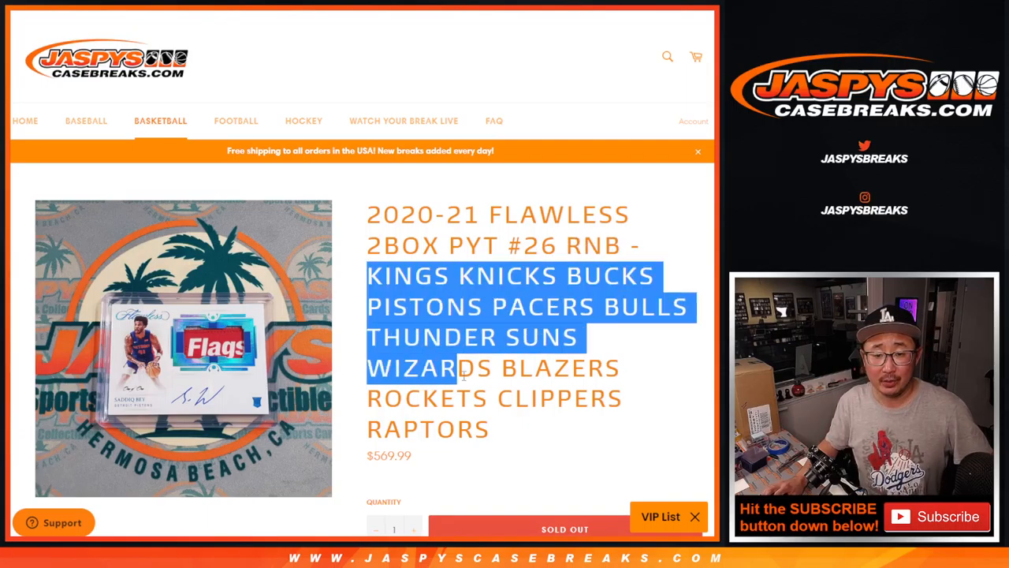
{"action": "left_click", "coordinate": [498, 432]}
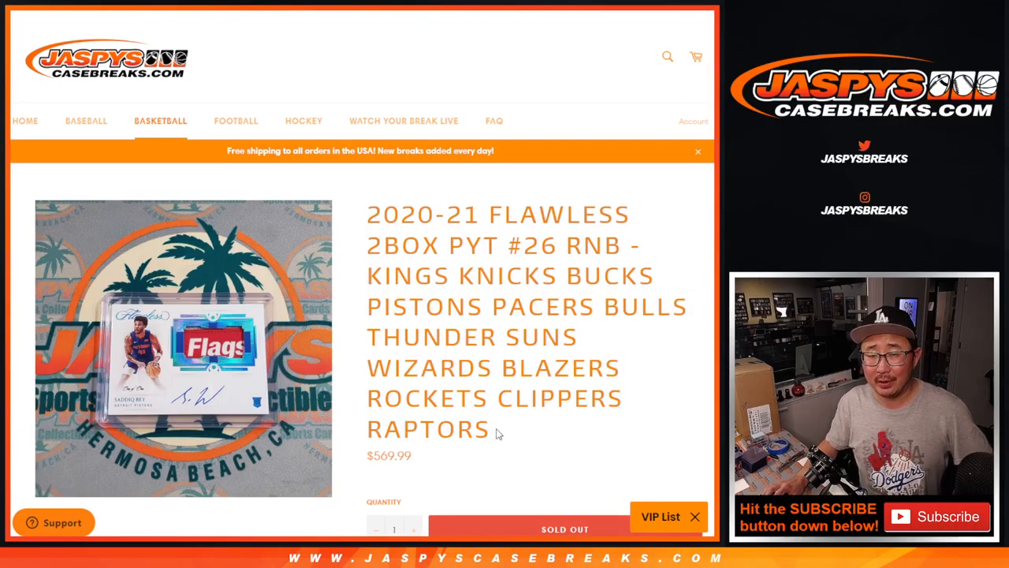
{"action": "mouse_move", "coordinate": [375, 268]}
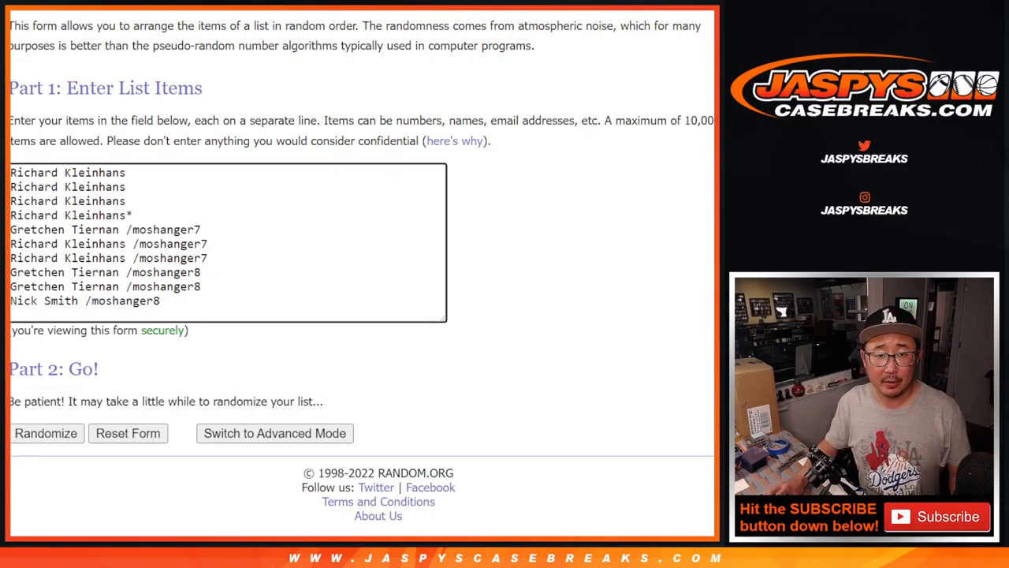
{"action": "left_click", "coordinate": [44, 434]}
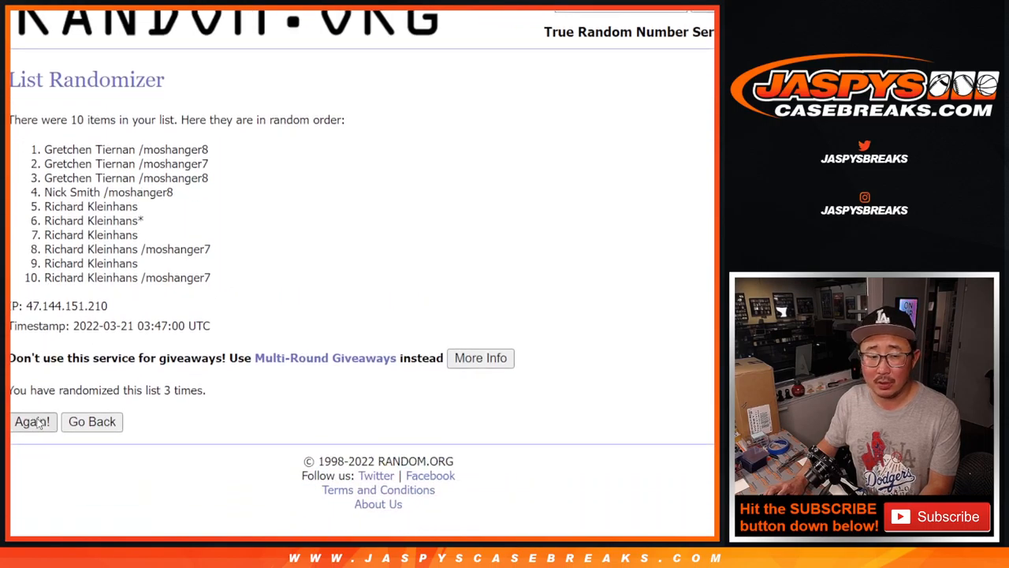
{"action": "left_click", "coordinate": [32, 423]}
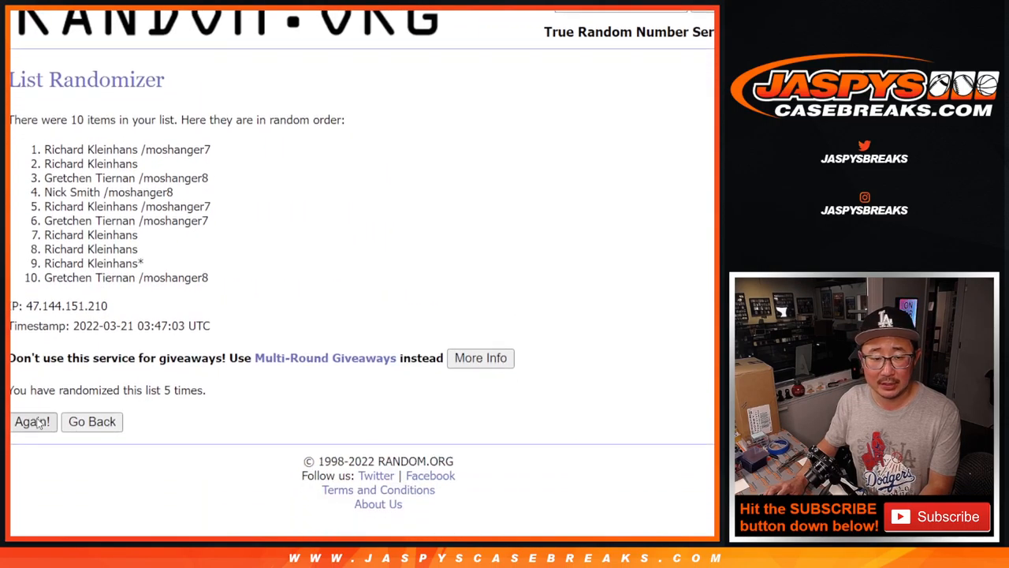
{"action": "left_click", "coordinate": [32, 423]}
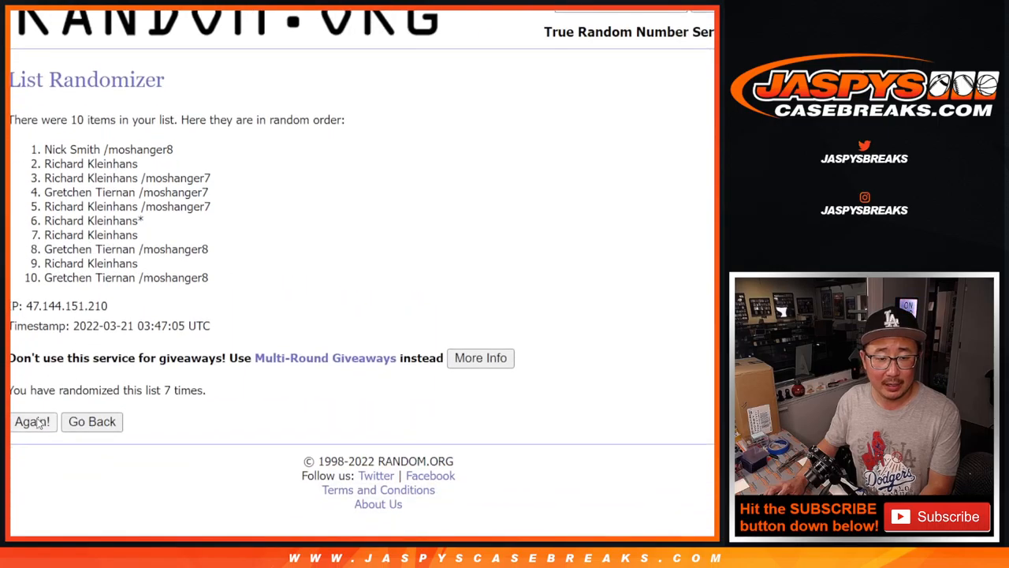
{"action": "left_click", "coordinate": [31, 422]}
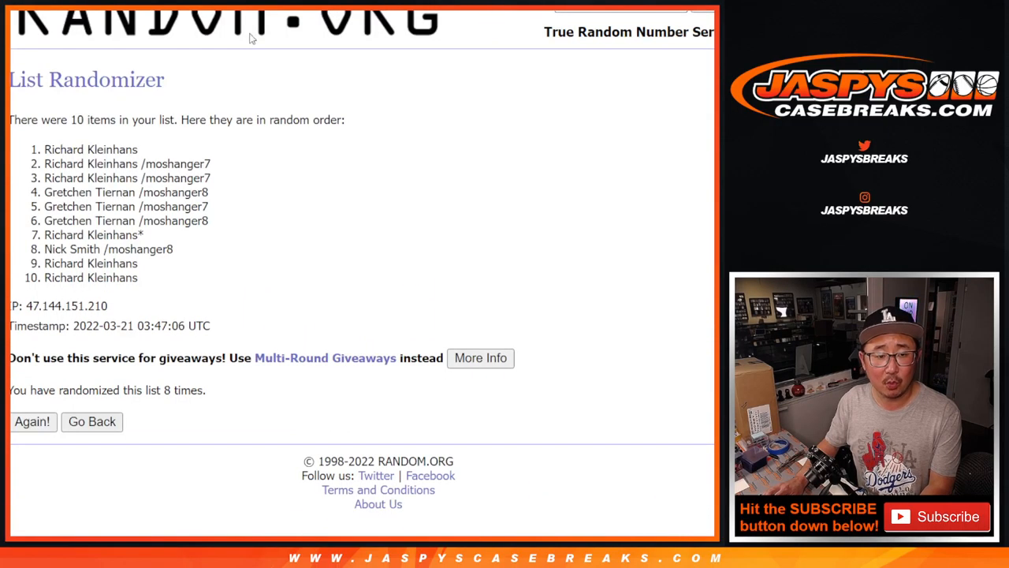
{"action": "left_click", "coordinate": [32, 423]}
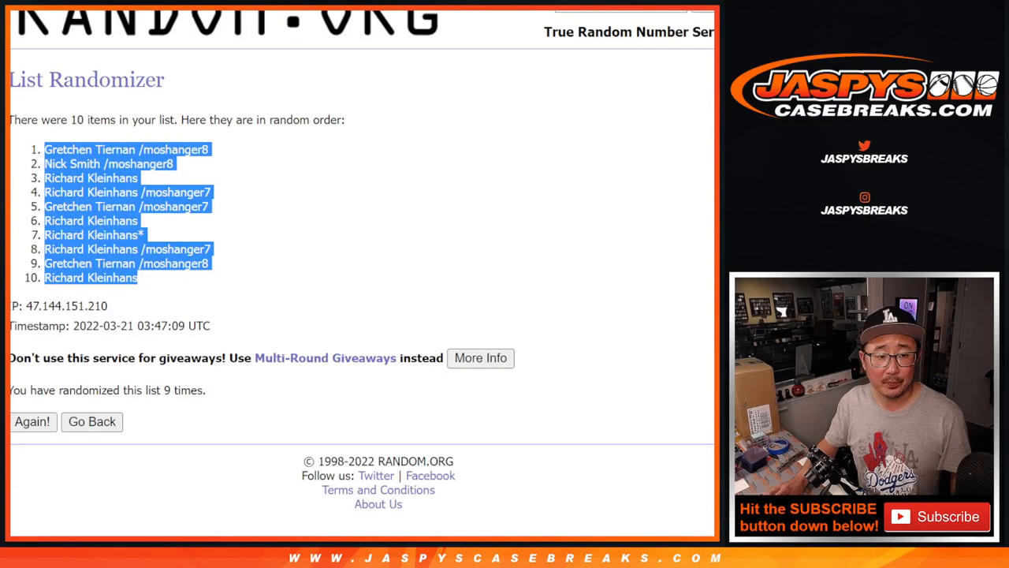
{"action": "left_click", "coordinate": [91, 422]}
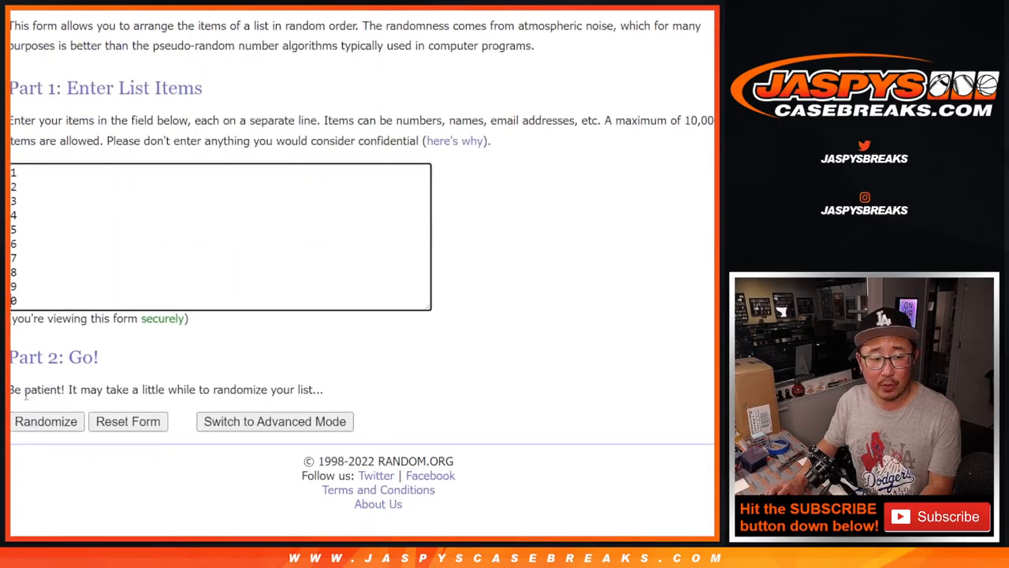
Shuffle the digits 0–9 five times to get their final random order
{"action": "left_click", "coordinate": [45, 421]}
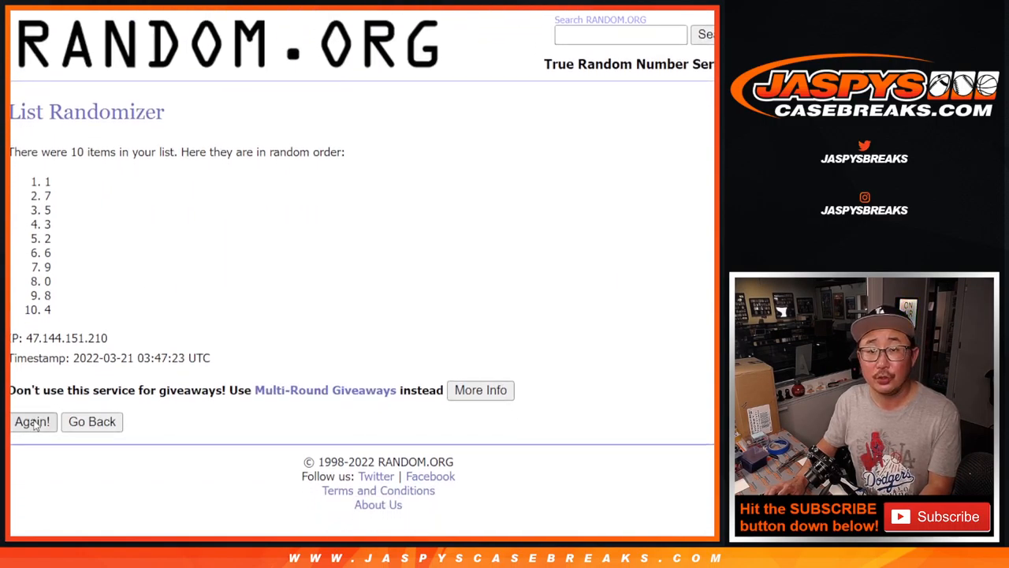
{"action": "left_click", "coordinate": [32, 423]}
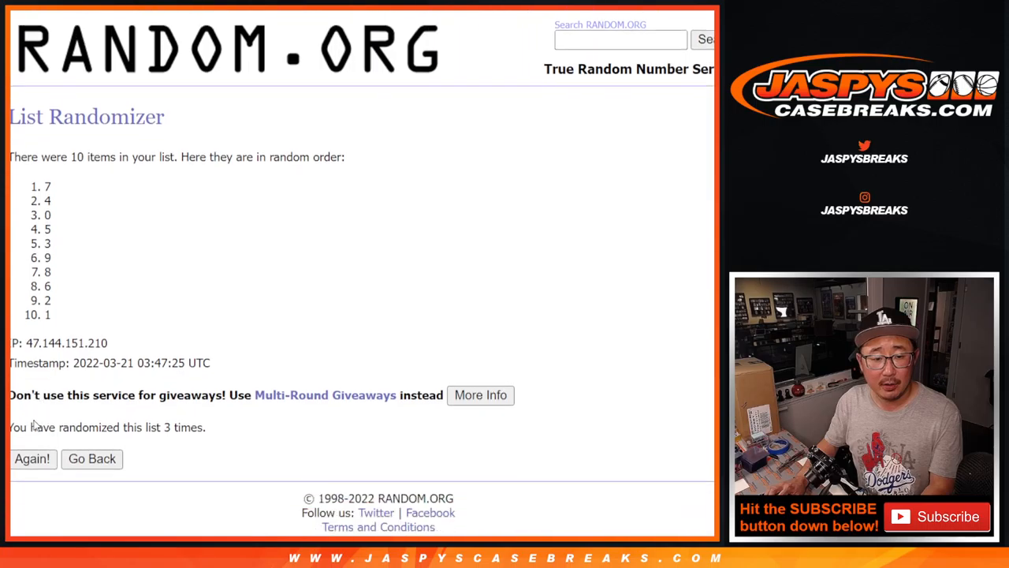
{"action": "left_click", "coordinate": [32, 459]}
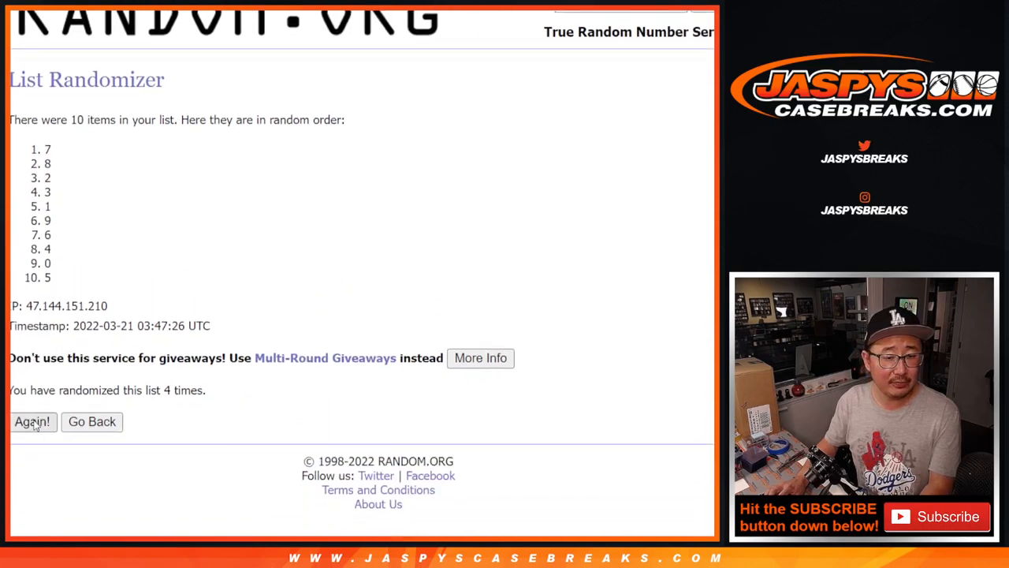
{"action": "left_click", "coordinate": [32, 423]}
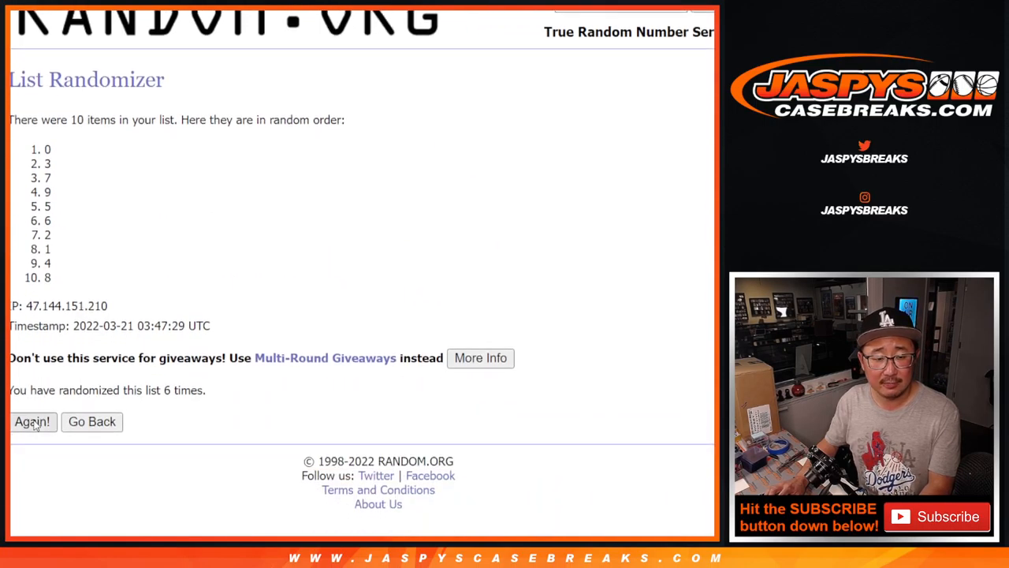
{"action": "left_click", "coordinate": [31, 422]}
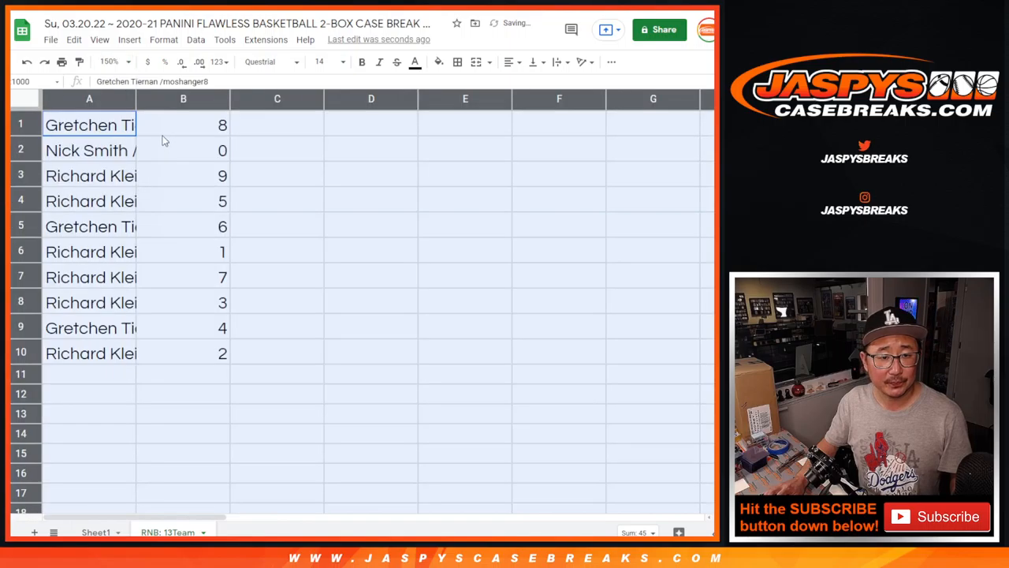
{"action": "left_click_drag", "start_coordinate": [136, 98], "coordinate": [308, 97]}
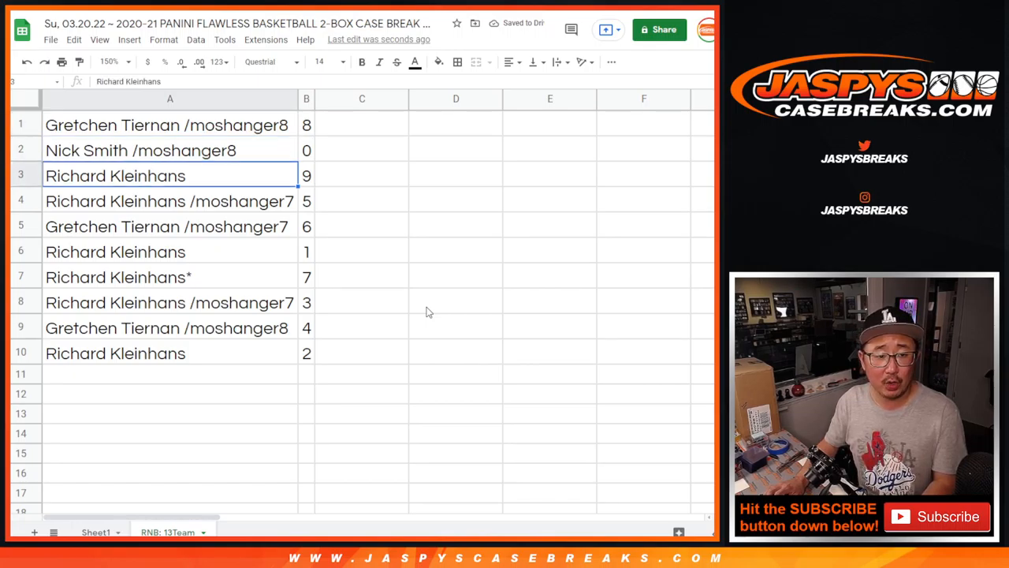
{"action": "left_click", "coordinate": [170, 227]}
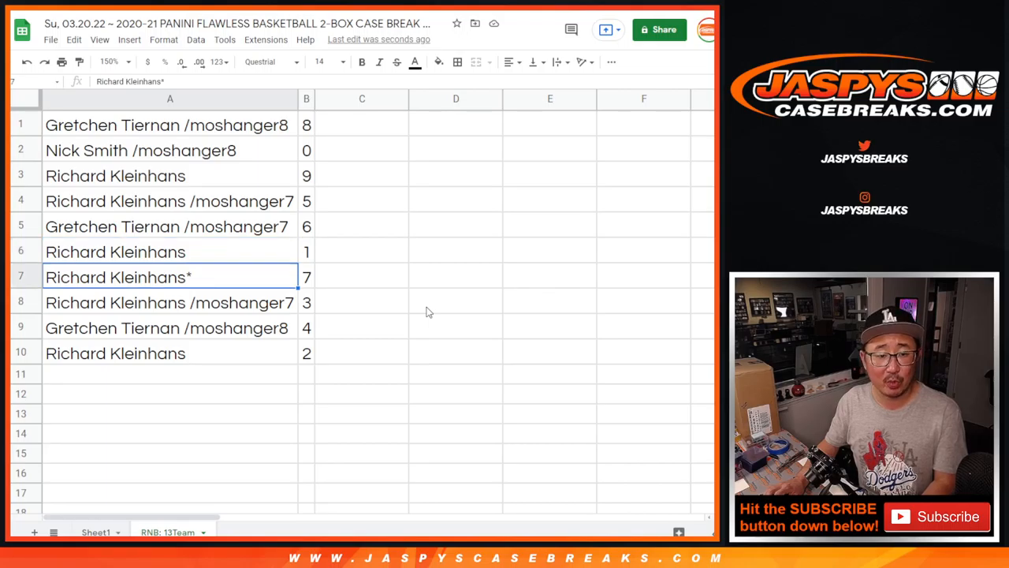
{"action": "left_click", "coordinate": [165, 326]}
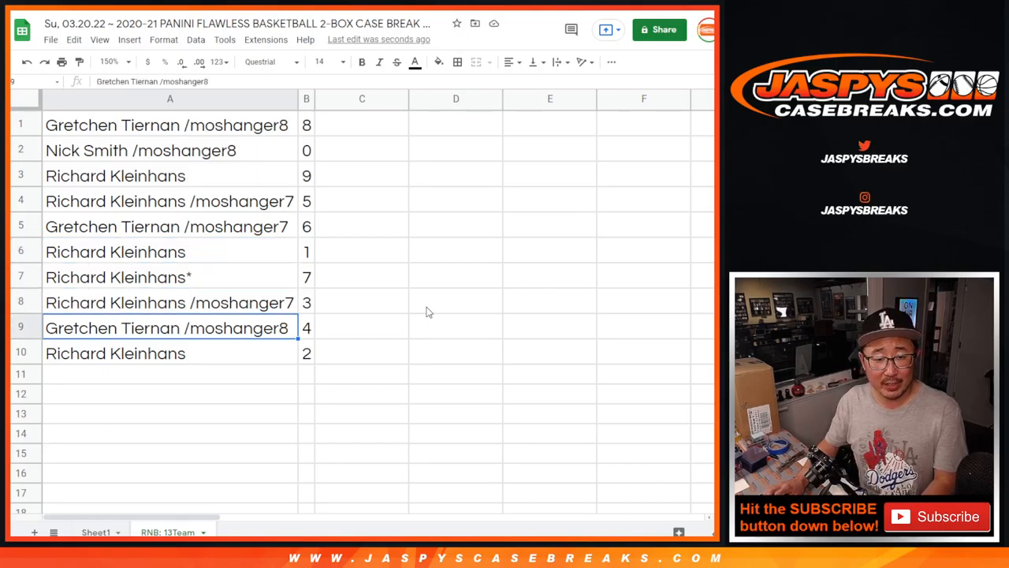
{"action": "left_click", "coordinate": [170, 353]}
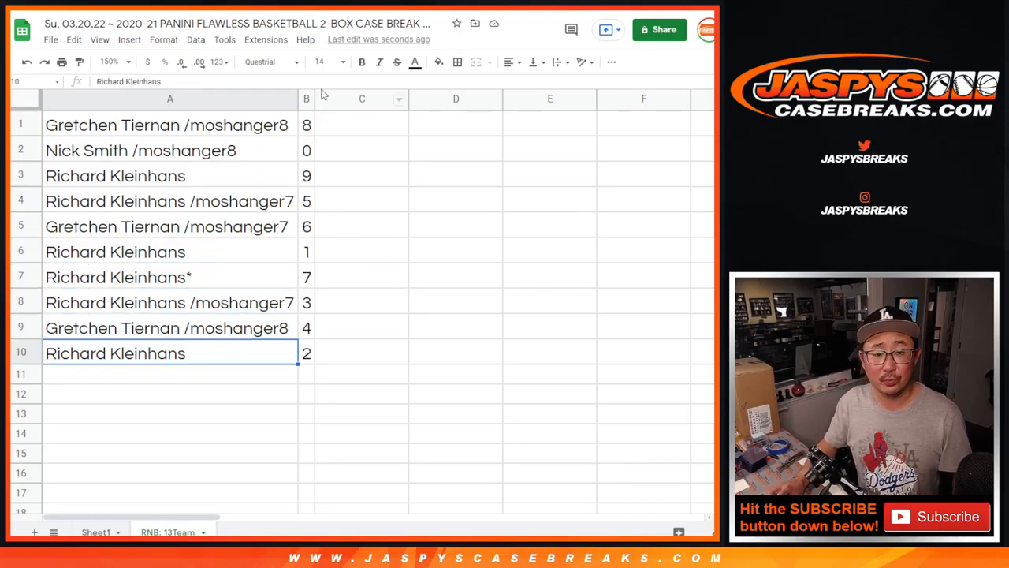